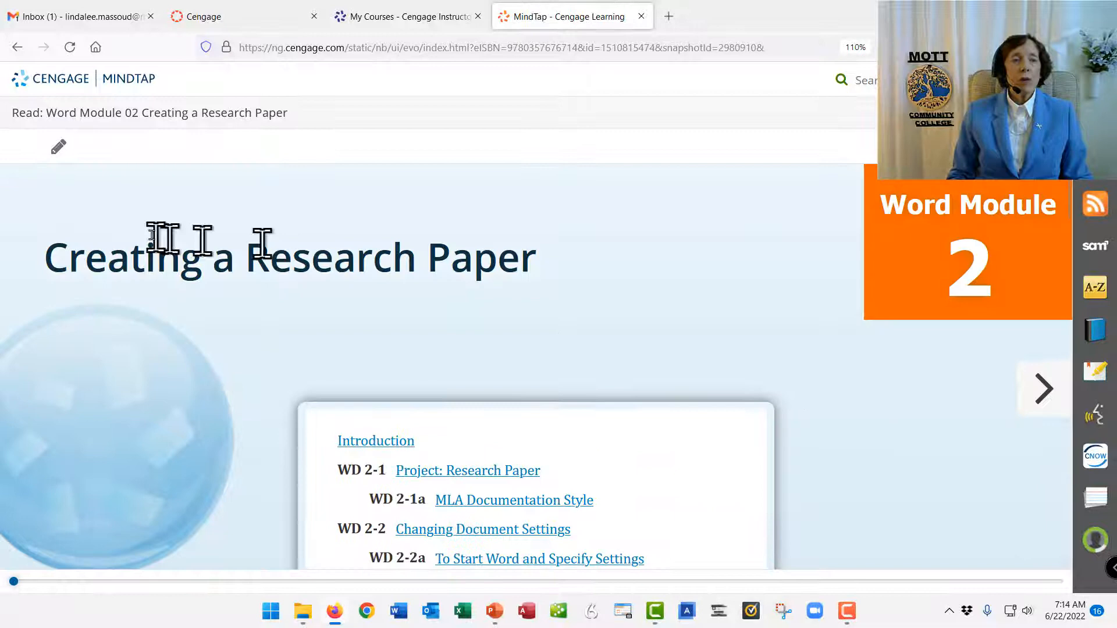
mouse_move(598, 294)
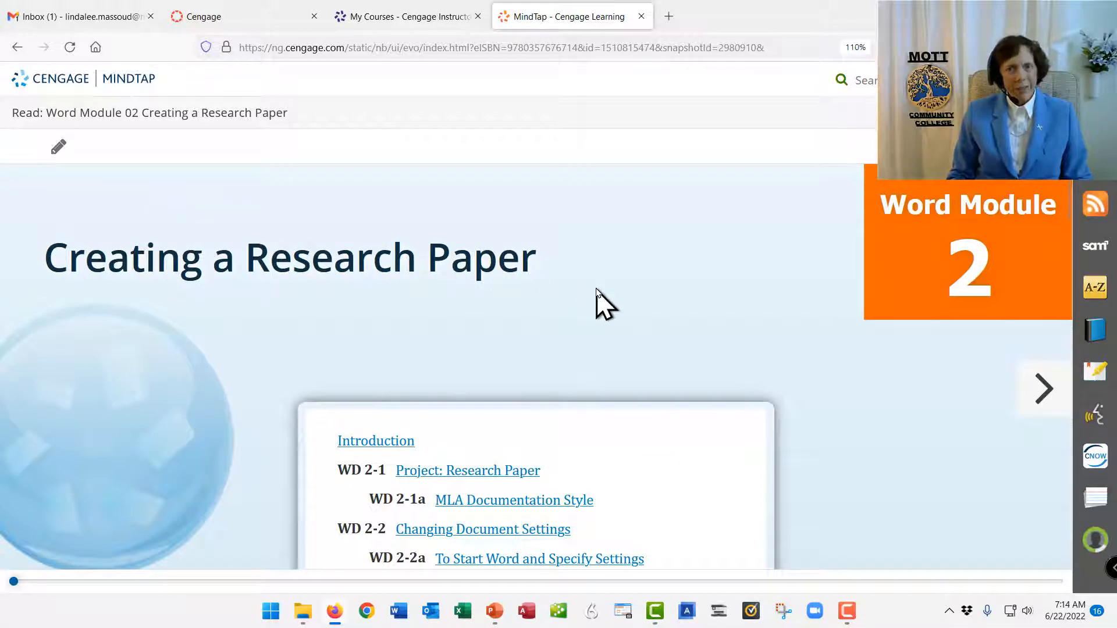
mouse_move(682, 305)
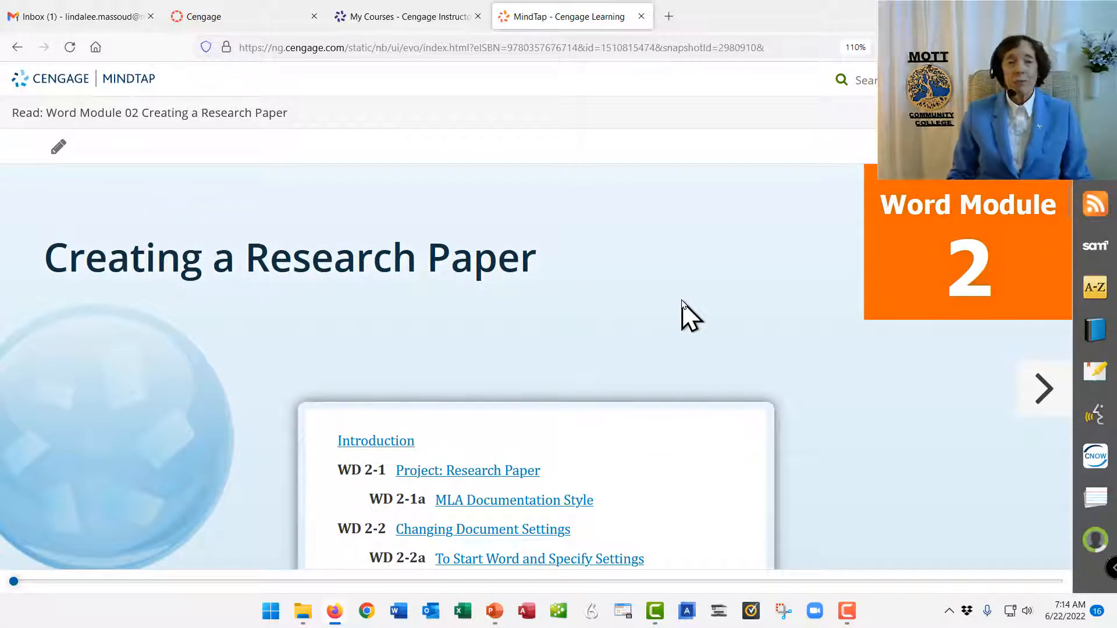
- Scroll the opening page, then advance to the Introduction page listing module objectives
scroll("down", 3)
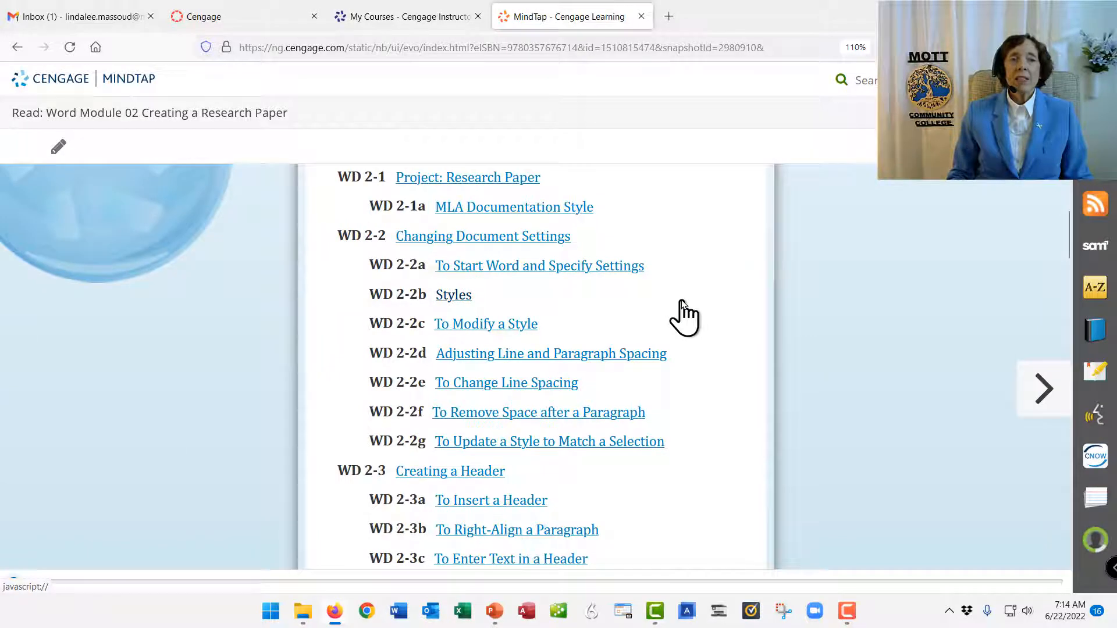
scroll("down", 3)
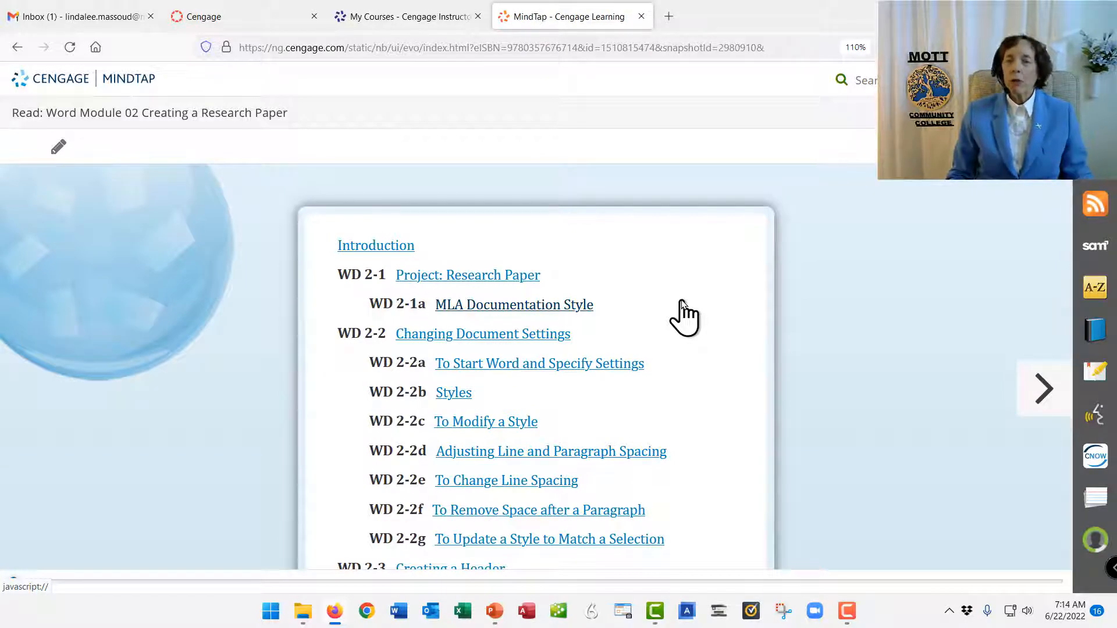
mouse_move(985, 379)
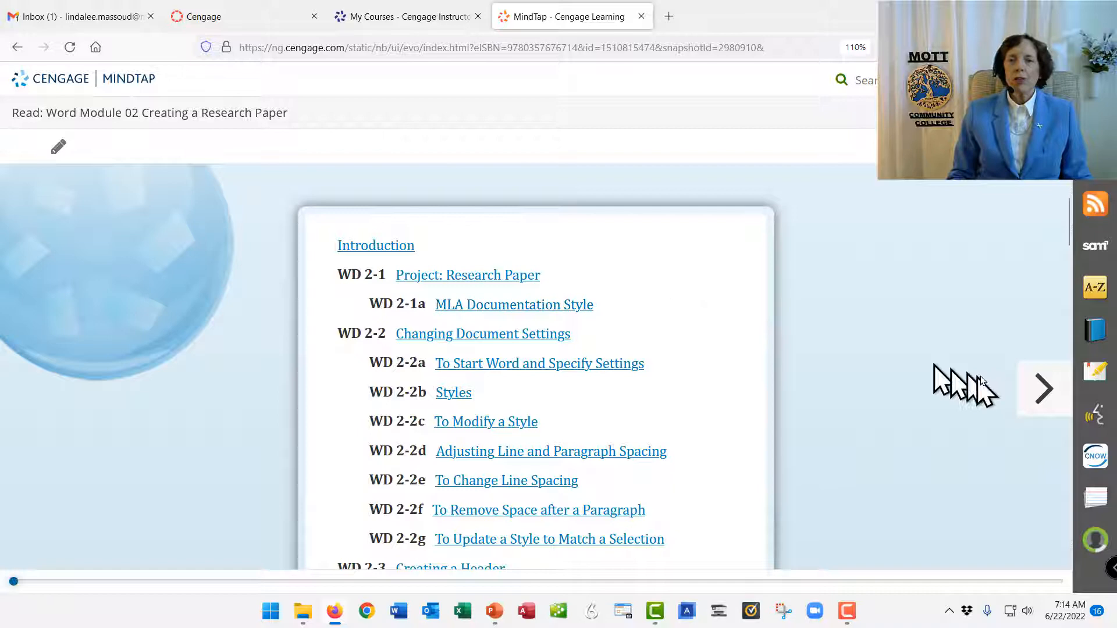
left_click(376, 246)
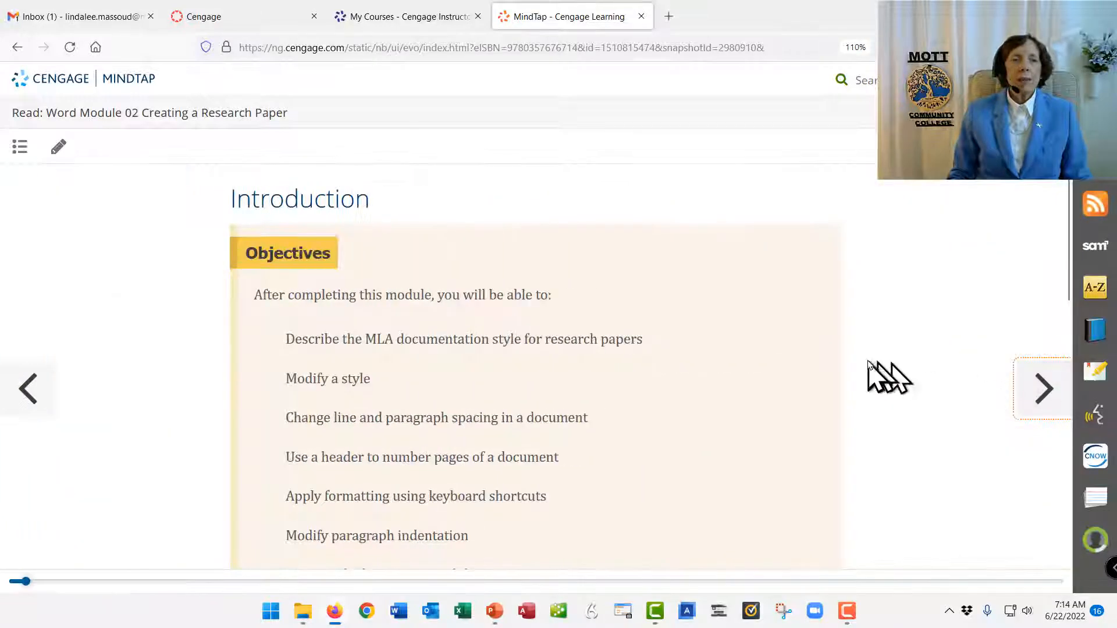
mouse_move(1042, 392)
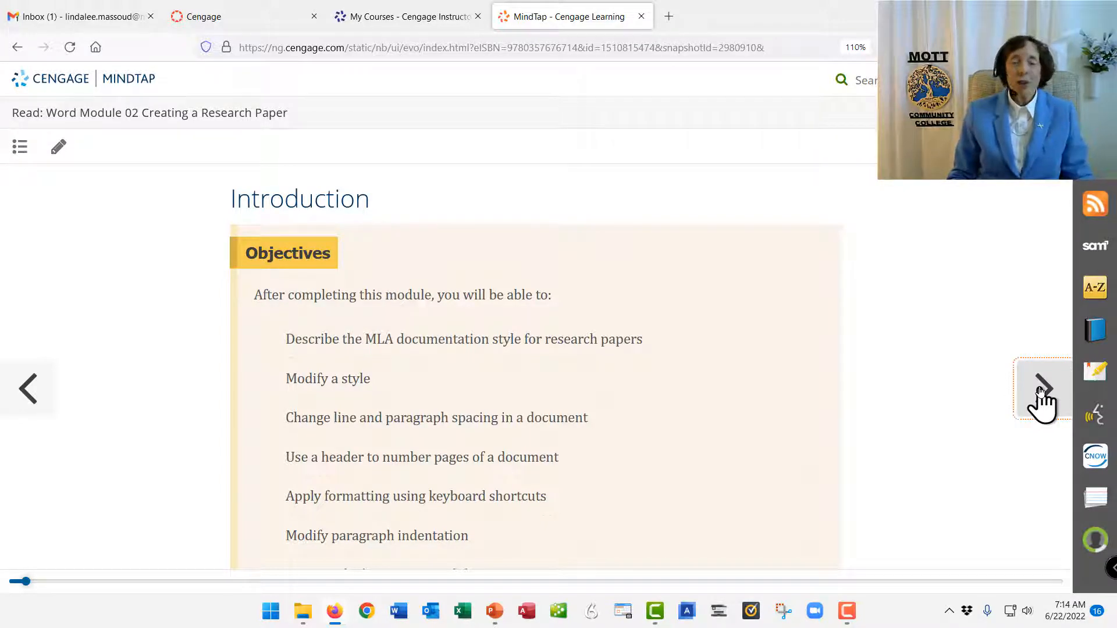
- Advance to WD 2-1 Project: Research Paper and scroll down to Figure 2-1
left_click(1044, 390)
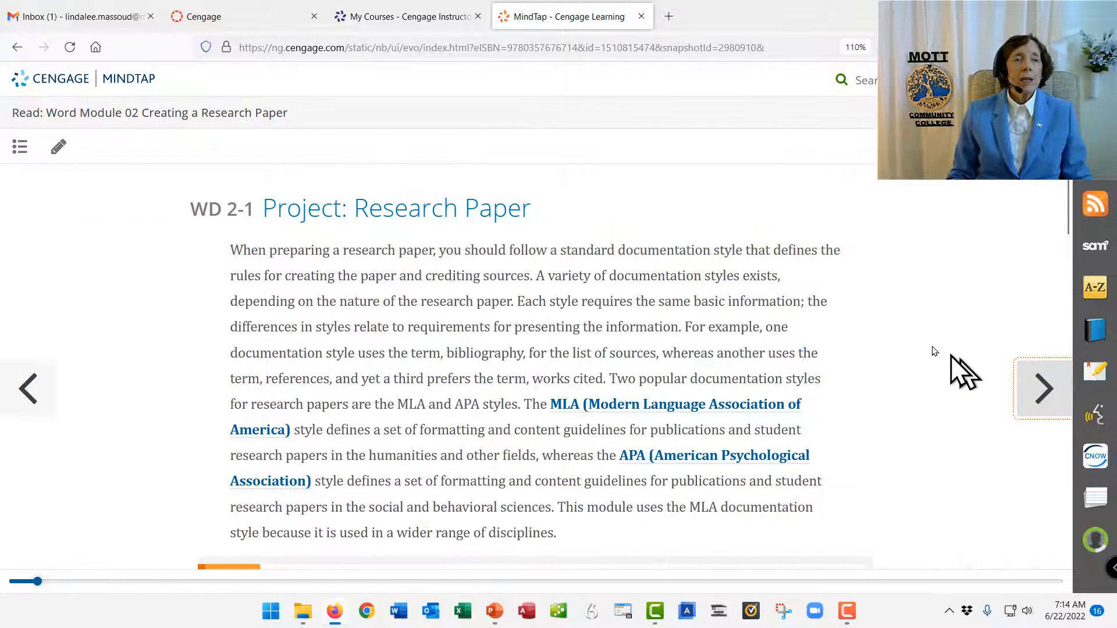
scroll("down", 3)
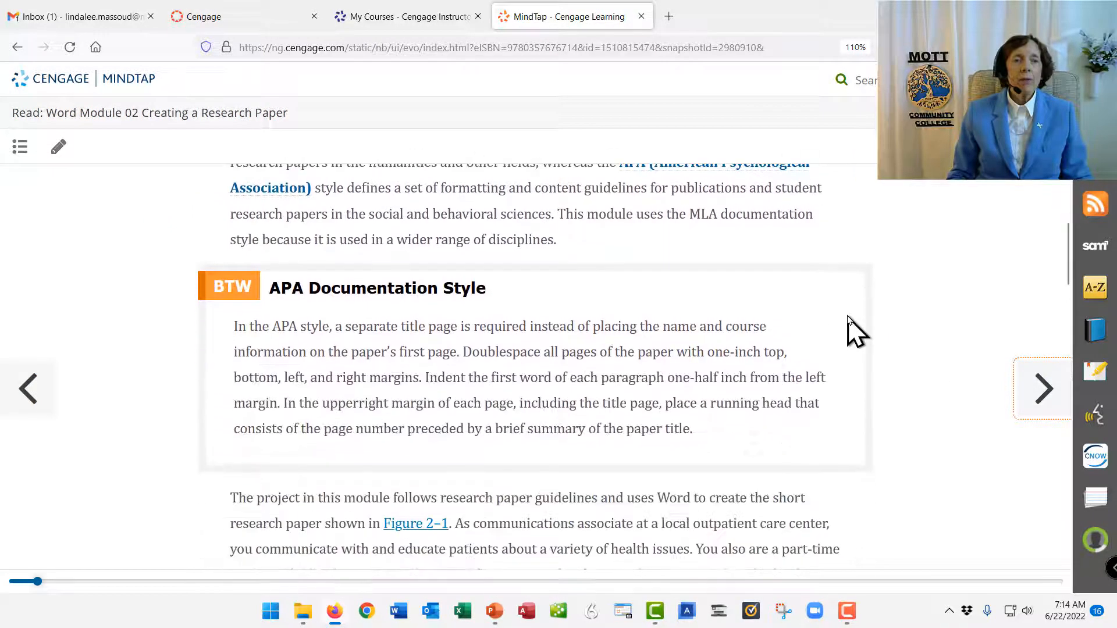
scroll("down", 3)
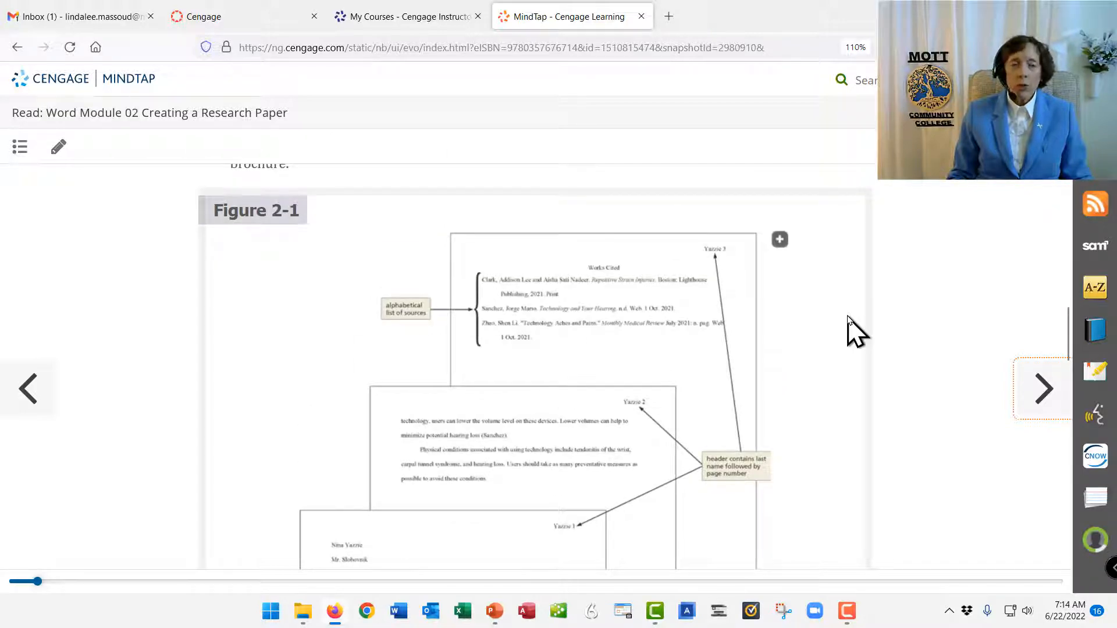
scroll("down", 3)
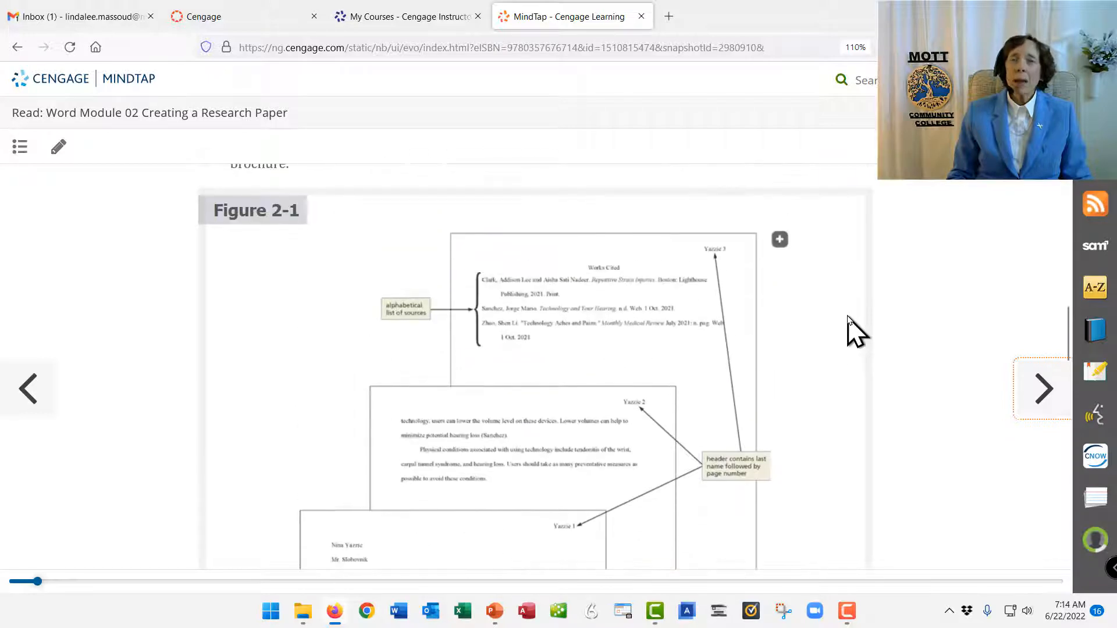
scroll("down", 3)
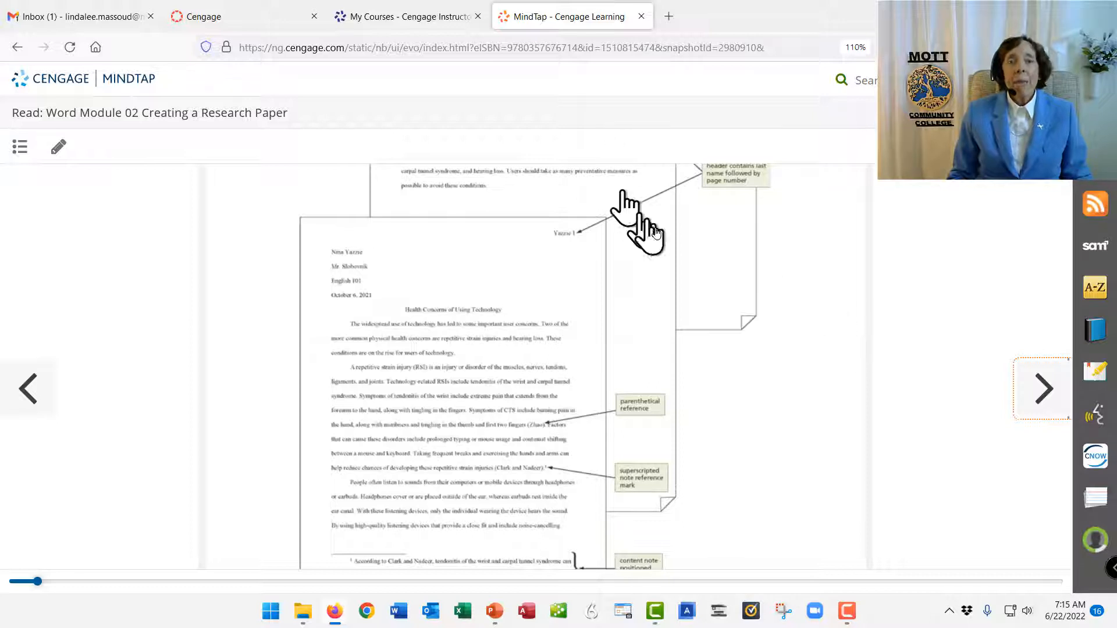
scroll("up", 3)
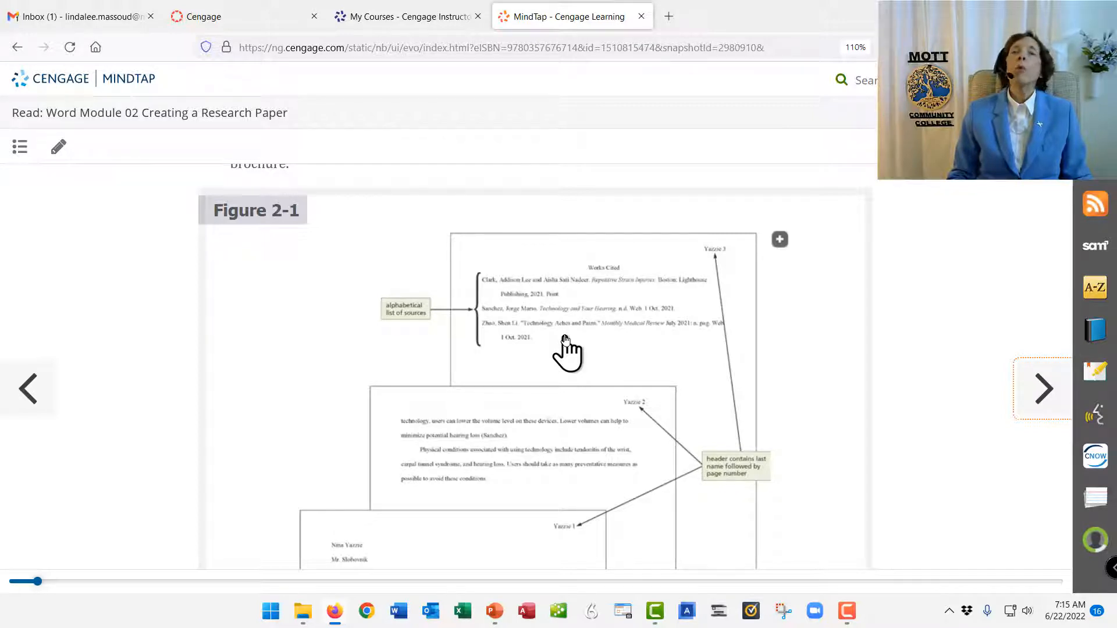
scroll("down", 3)
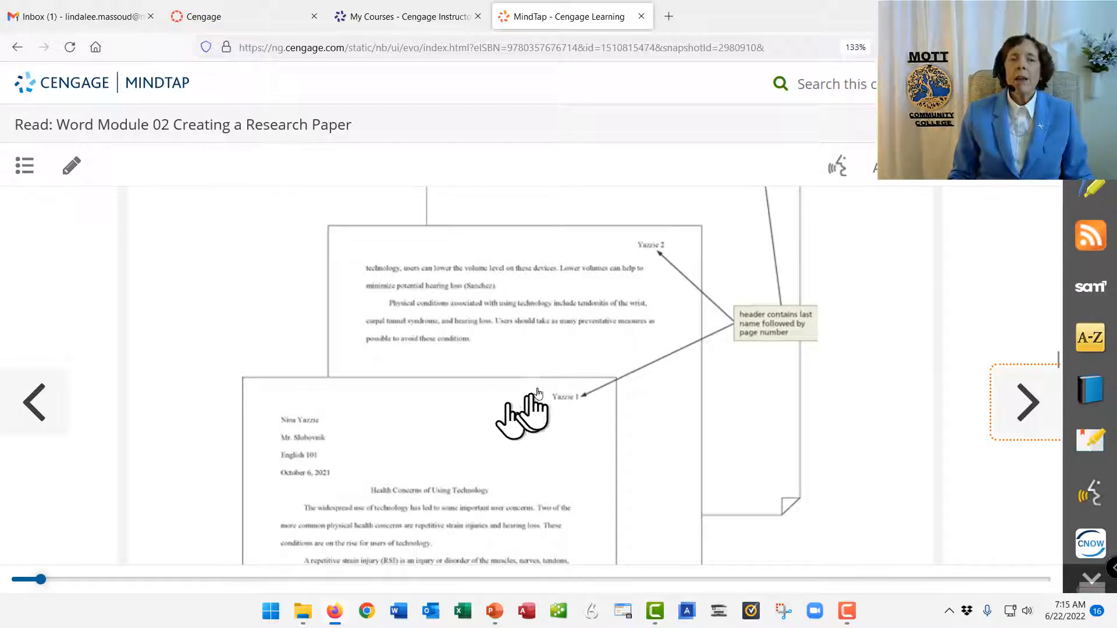
mouse_move(650, 265)
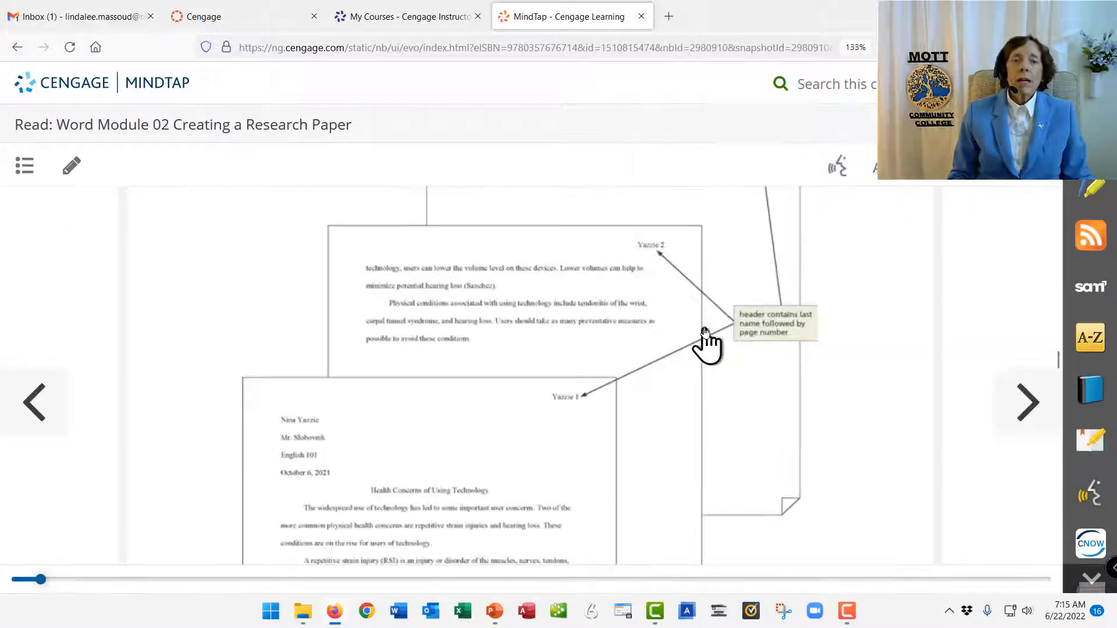
mouse_move(569, 410)
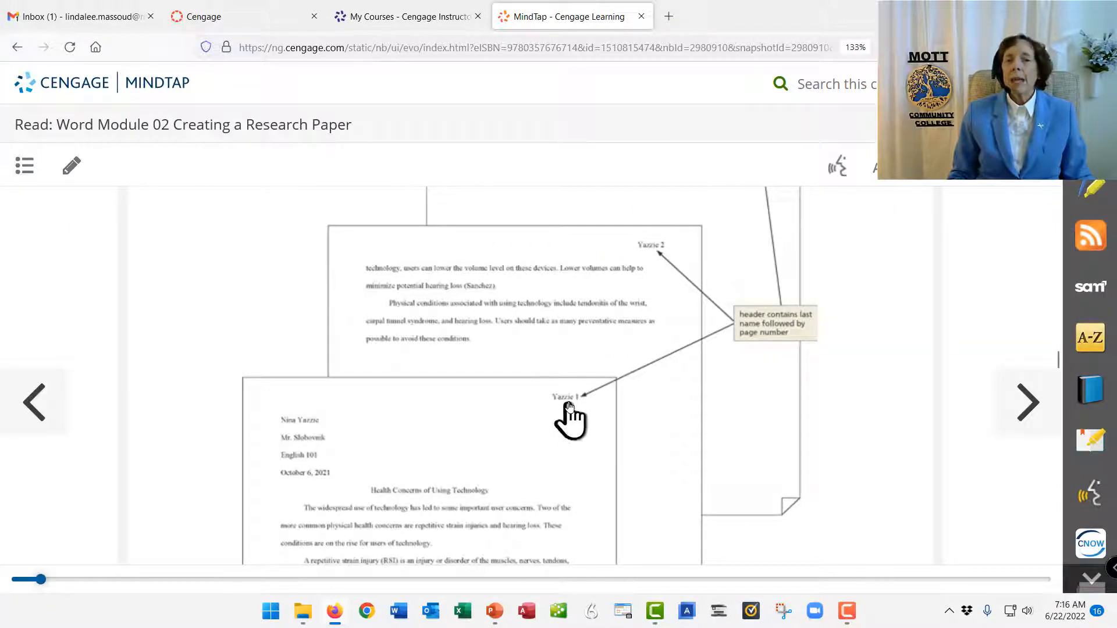
mouse_move(580, 408)
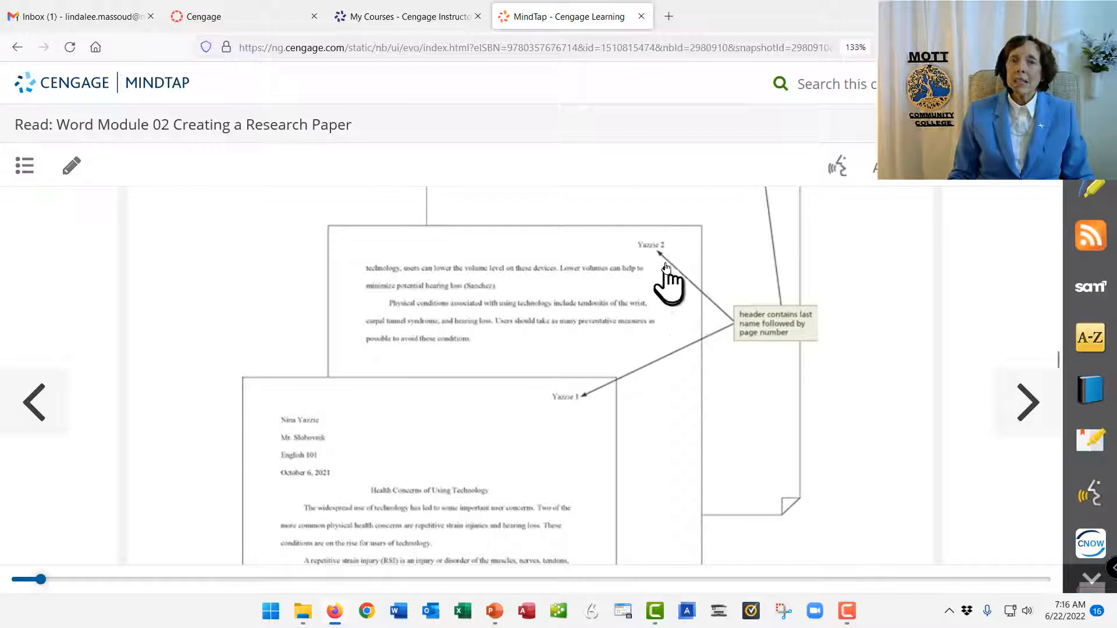
mouse_move(689, 289)
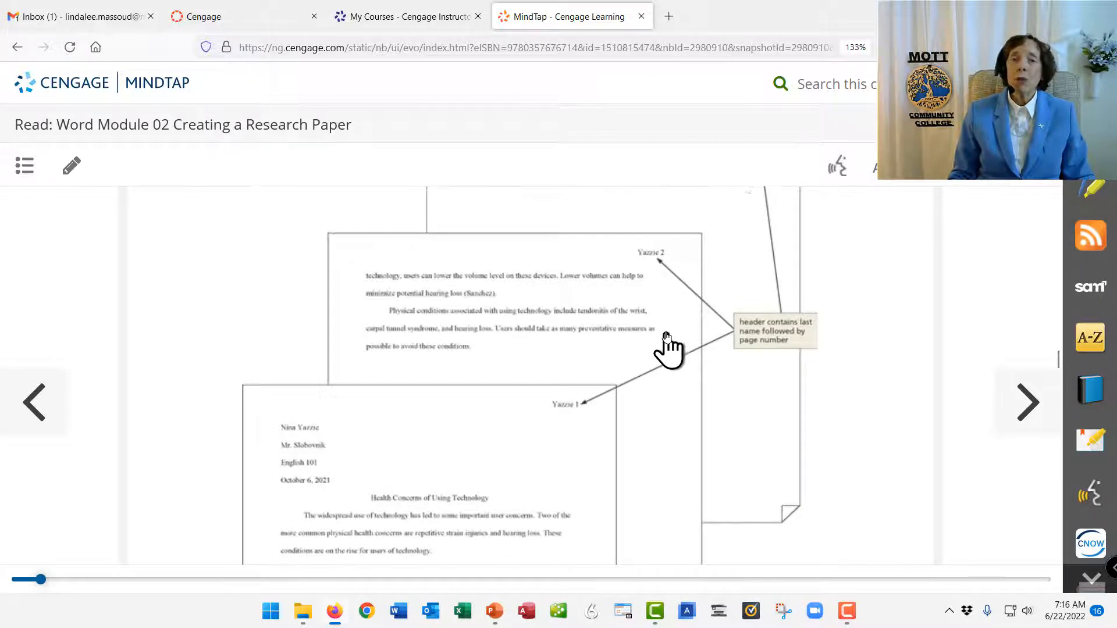
- Scroll Figure 2-1 down to page 1's parenthetical reference and superscripted note mark
scroll("down", 3)
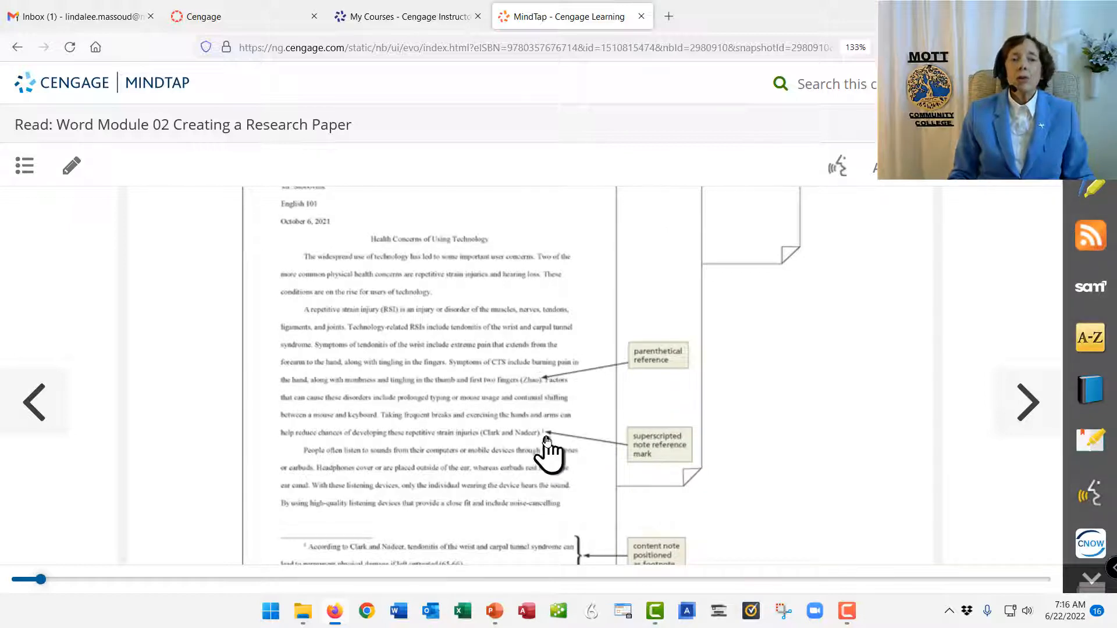
- Scroll down the enlarged reading to the footnote content note on page 1
scroll("down", 3)
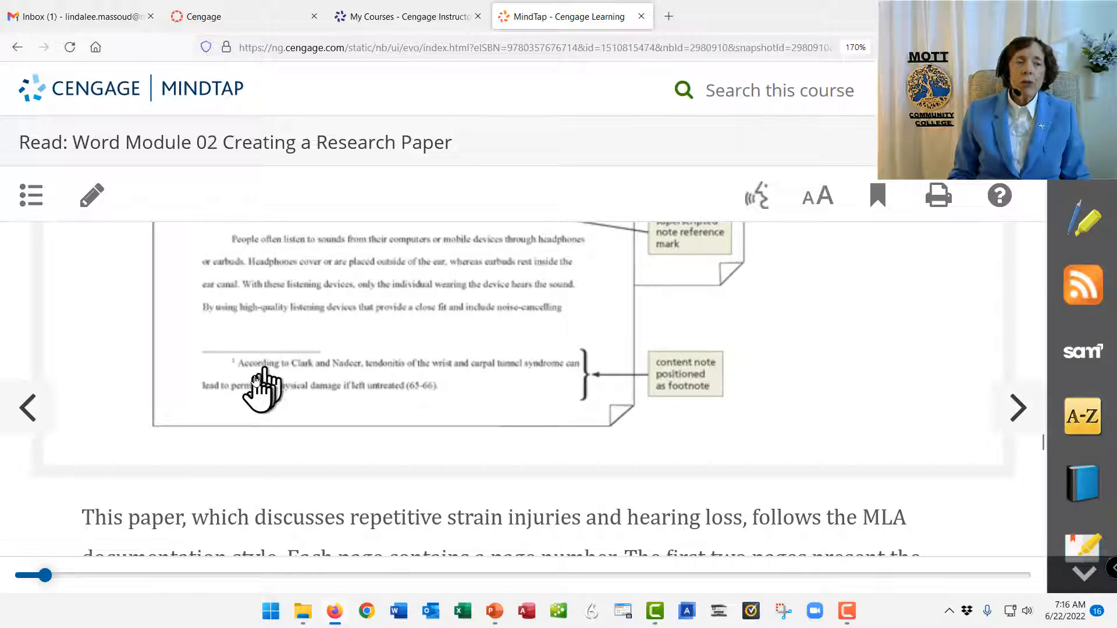
mouse_move(234, 360)
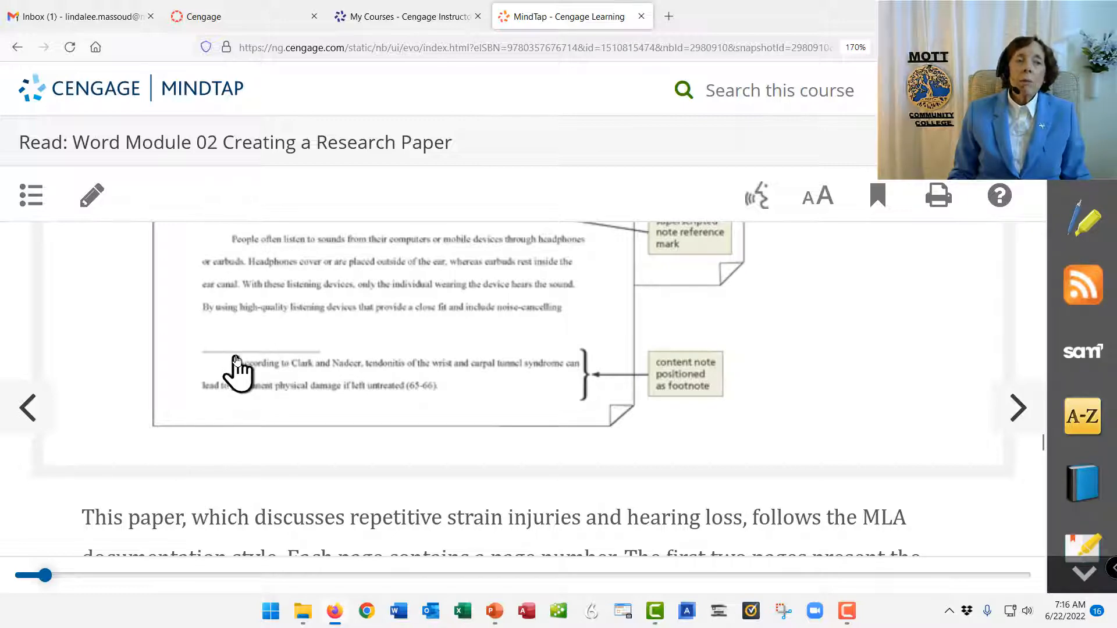
mouse_move(237, 371)
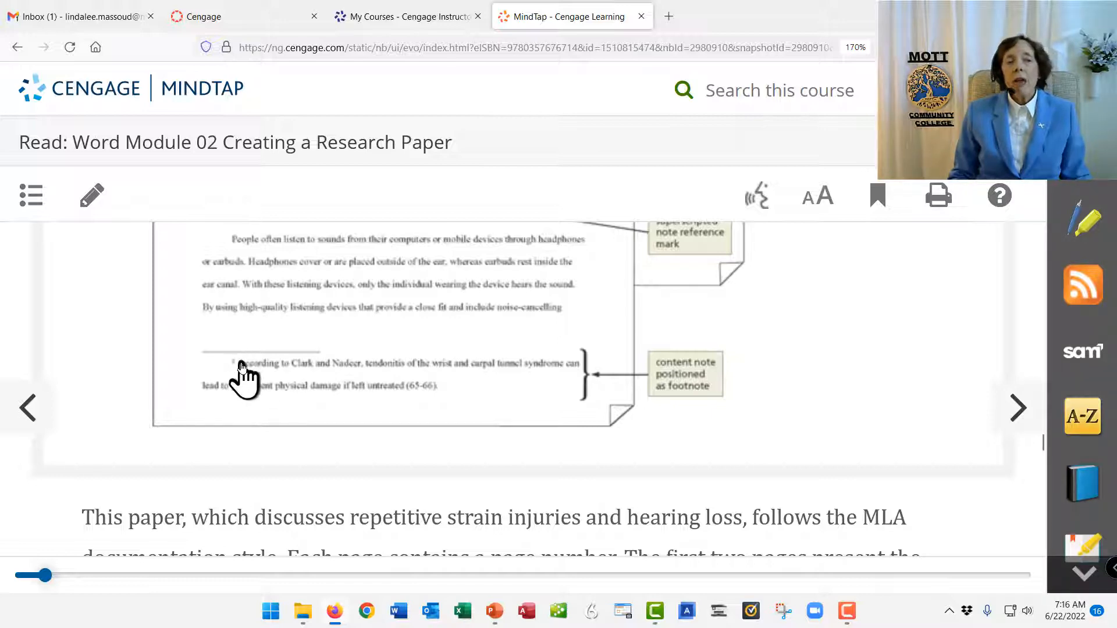
mouse_move(366, 390)
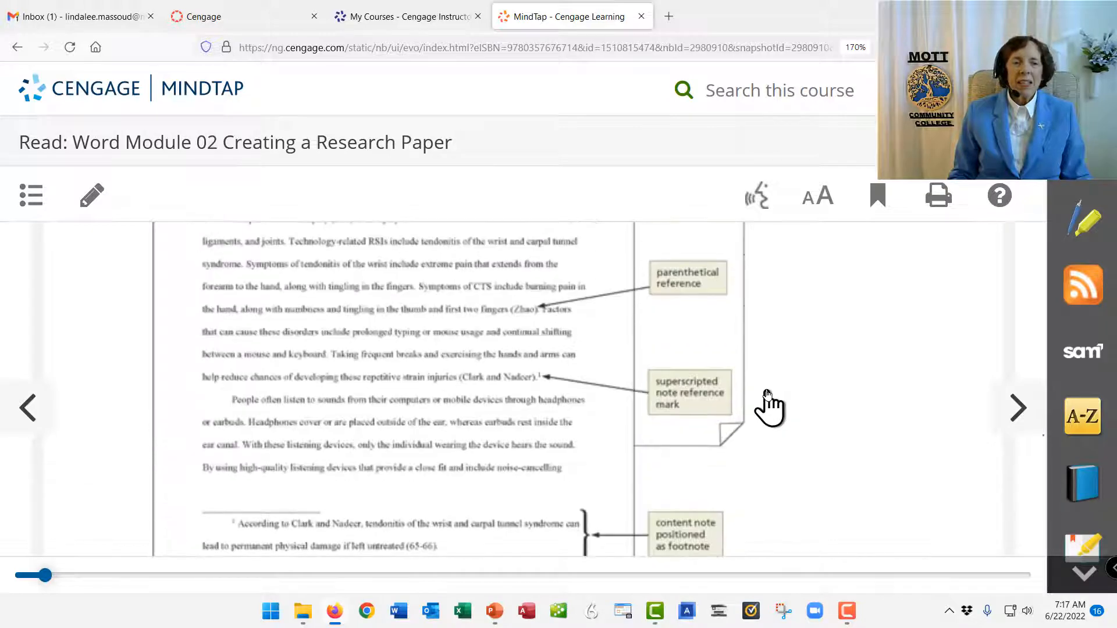
mouse_move(527, 397)
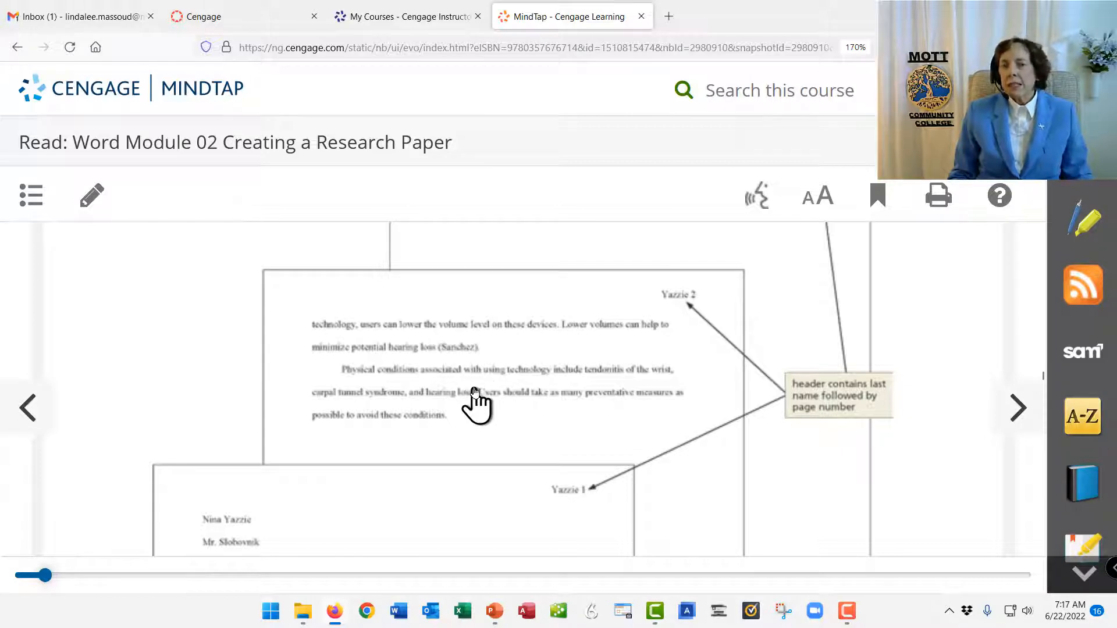
mouse_move(551, 462)
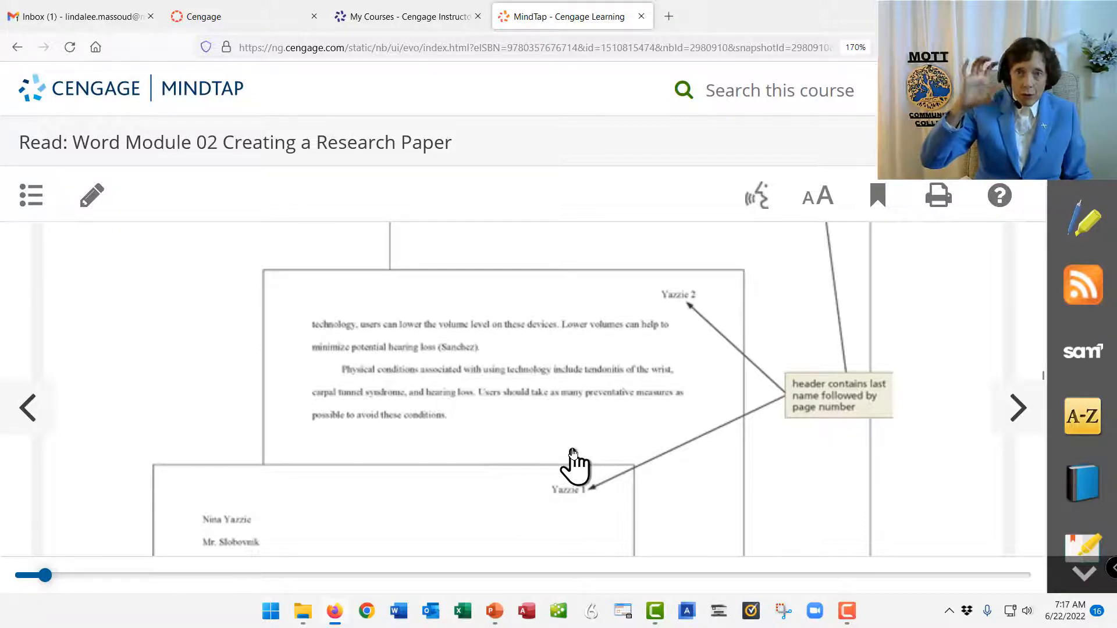
mouse_move(498, 450)
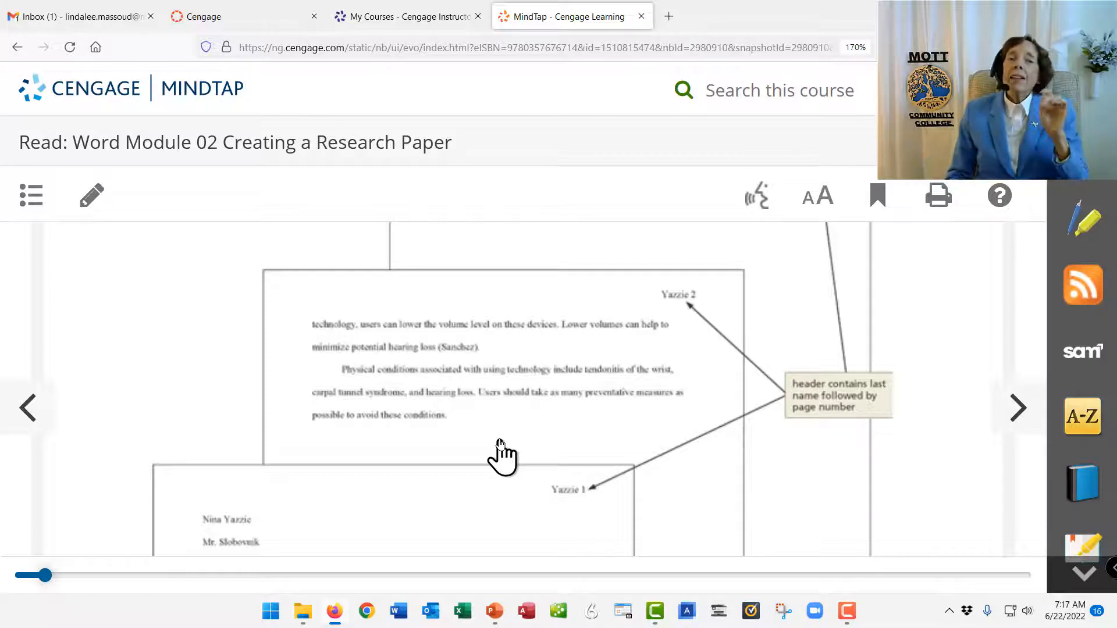
mouse_move(525, 419)
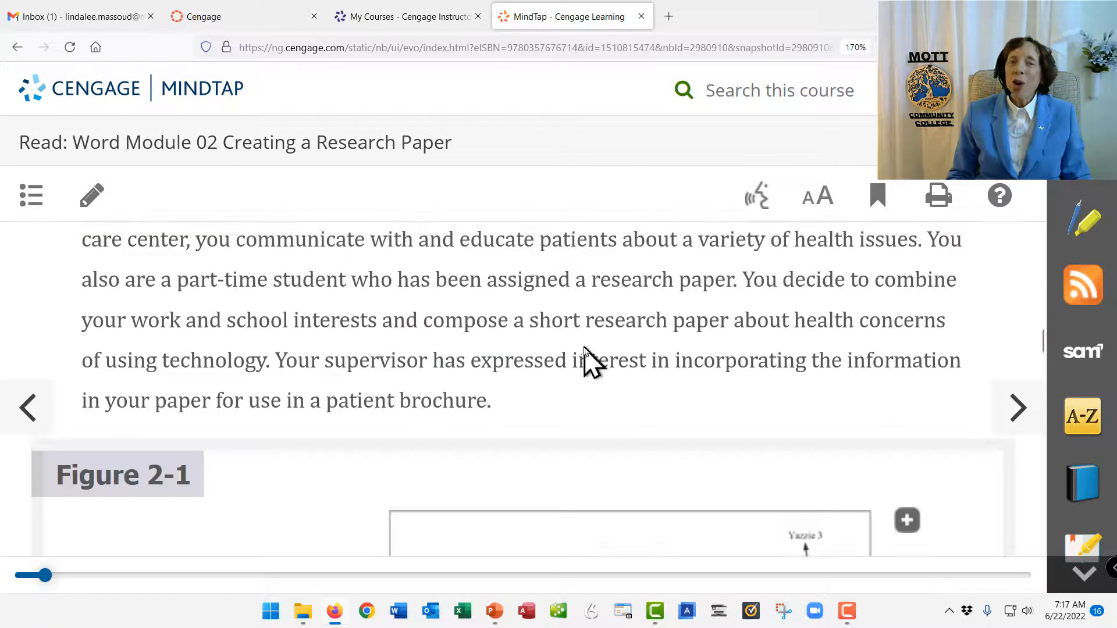
- Scroll to the Figure 2-1 caption describing the three-page research paper
scroll("down", 3)
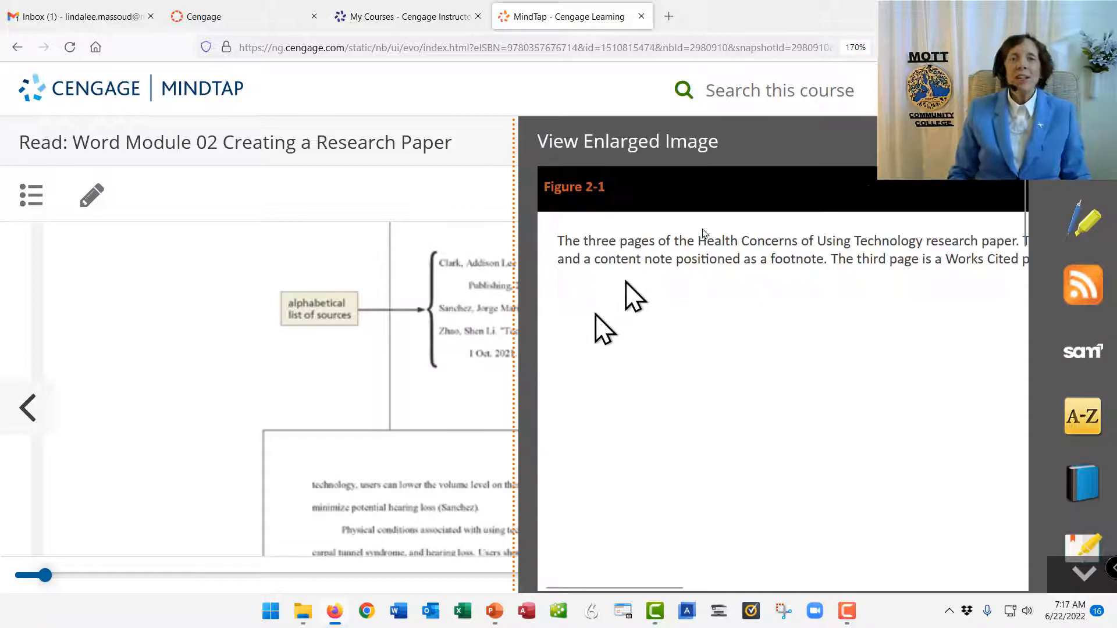
- Scroll down to Figure 2-1's Works Cited page with its alphabetical source list
scroll("down", 3)
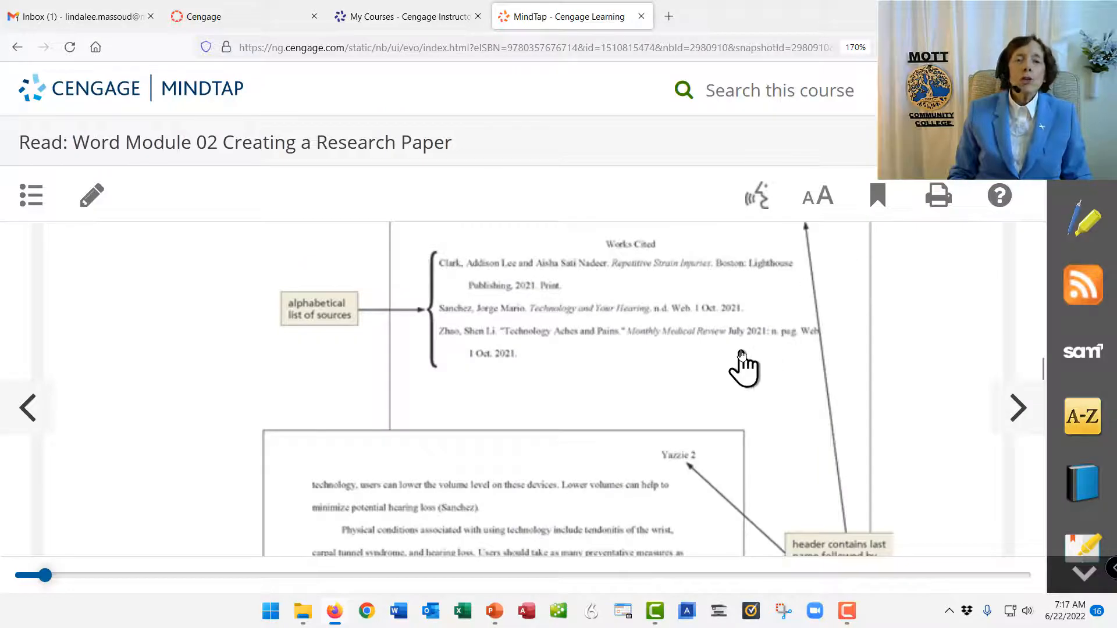
mouse_move(662, 389)
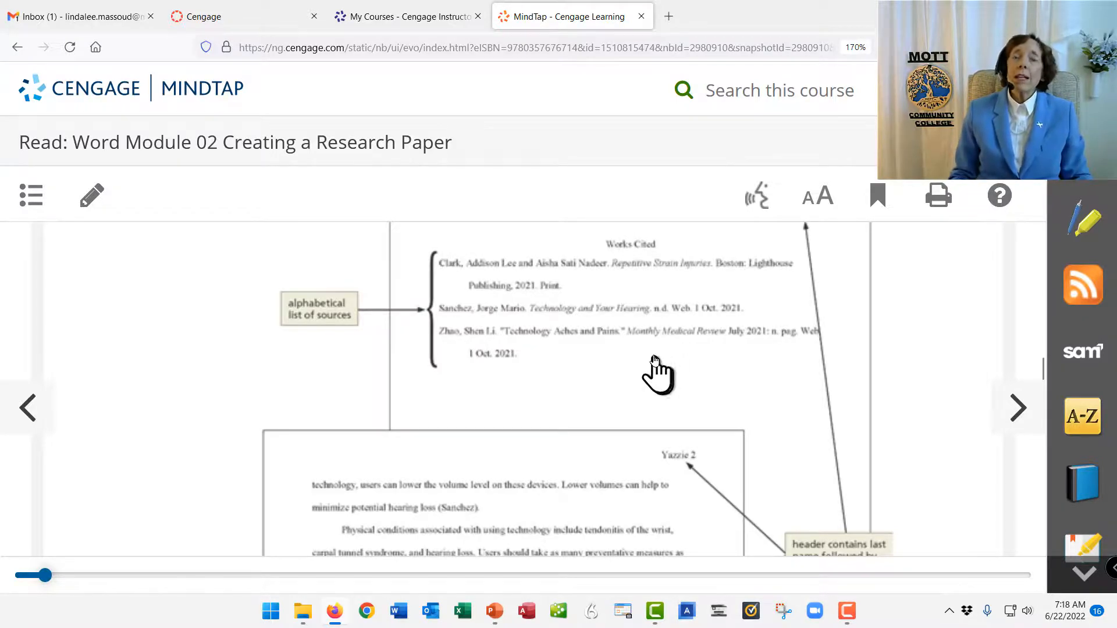
mouse_move(639, 364)
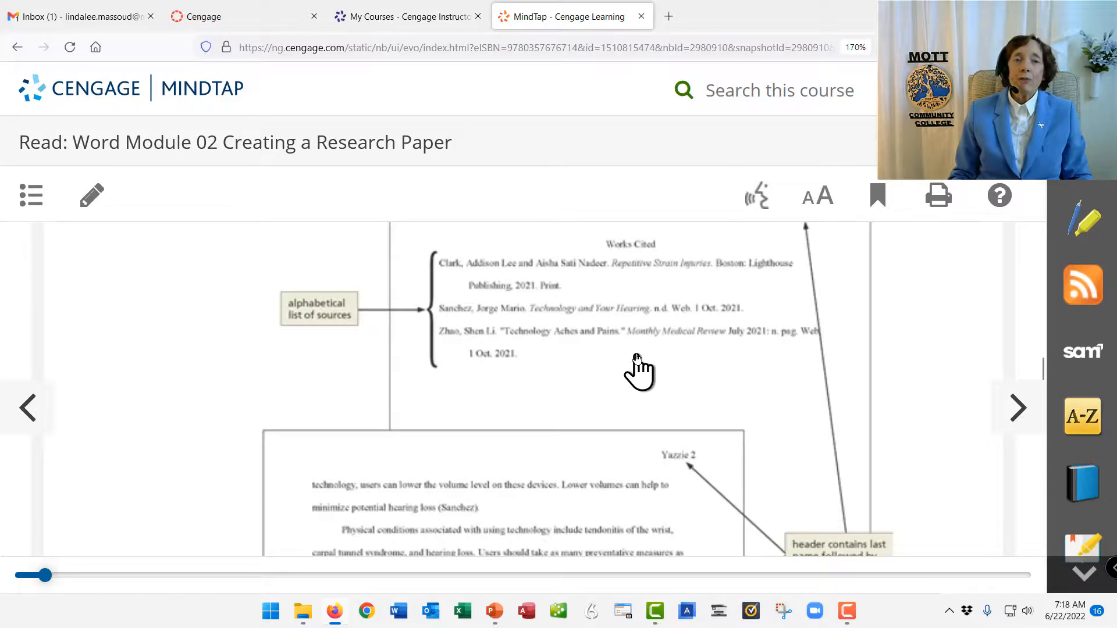
- Scroll to page 1's name, instructor, course and date heading and the paper title
scroll("down", 3)
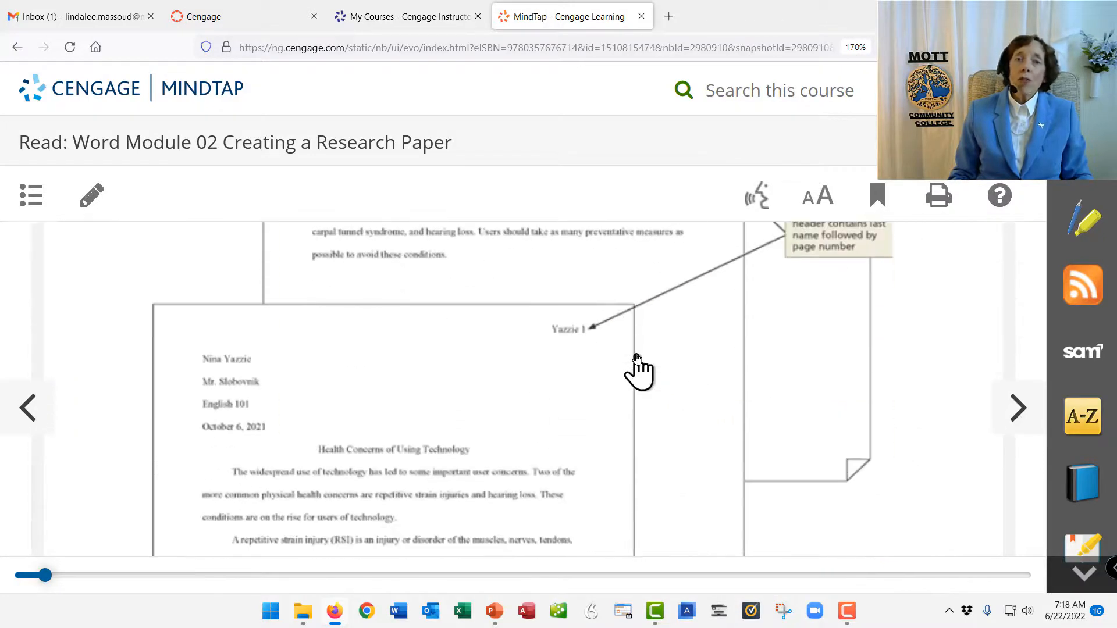